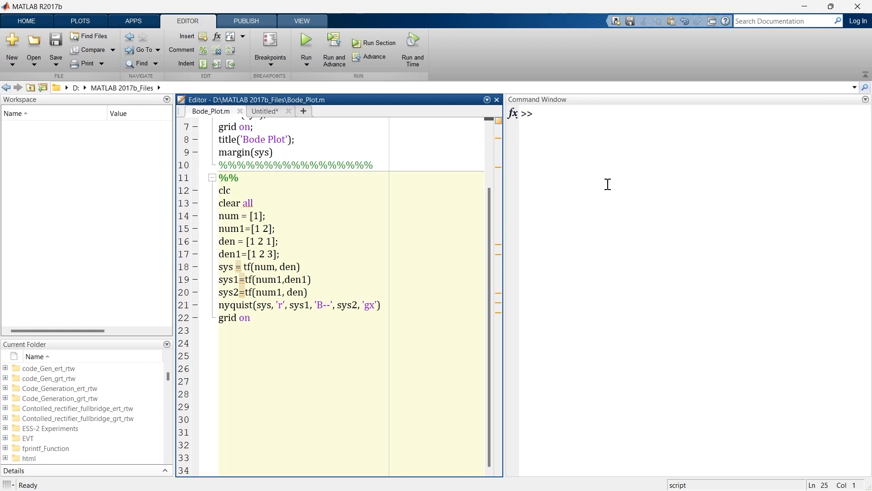
Add a percent-sign divider after 'grid on' and begin a new %% section.
{"action": "left_click", "coordinate": [220, 355]}
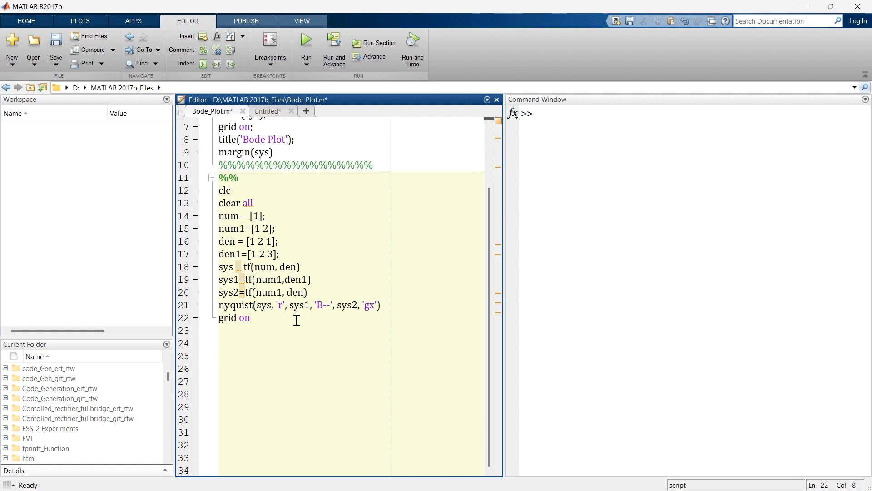
{"action": "type", "text": "%%%%%%%%%%%%%%%%%"}
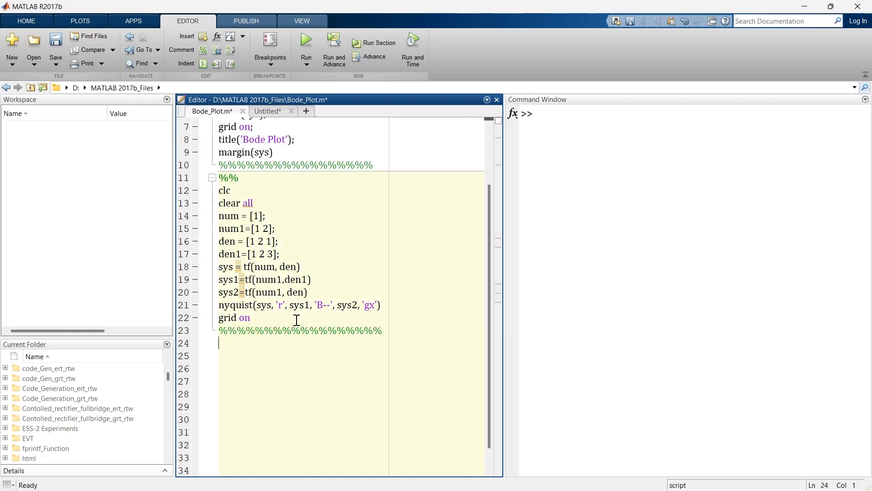
{"action": "type", "text": "55"}
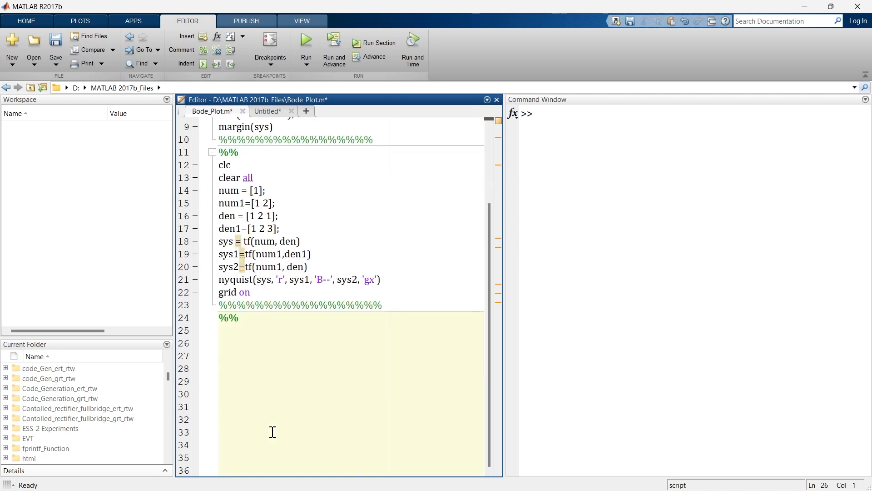
{"action": "mouse_move", "coordinate": [269, 327]}
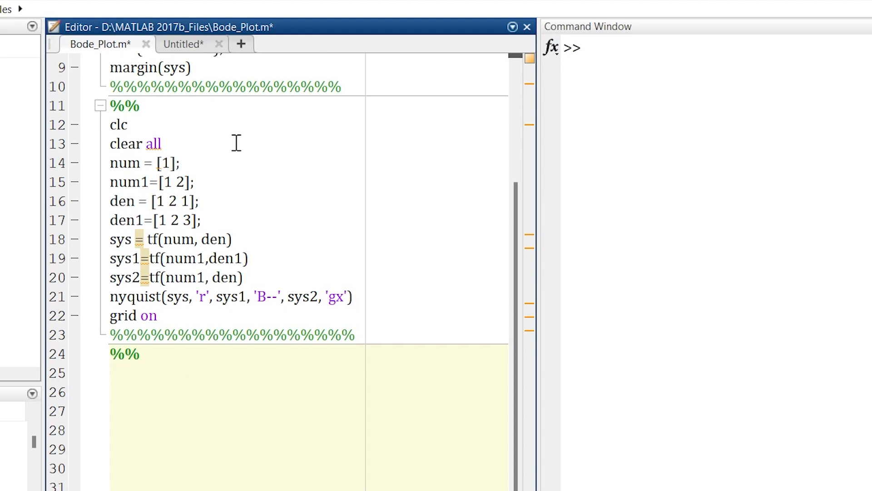
{"action": "mouse_move", "coordinate": [193, 154]}
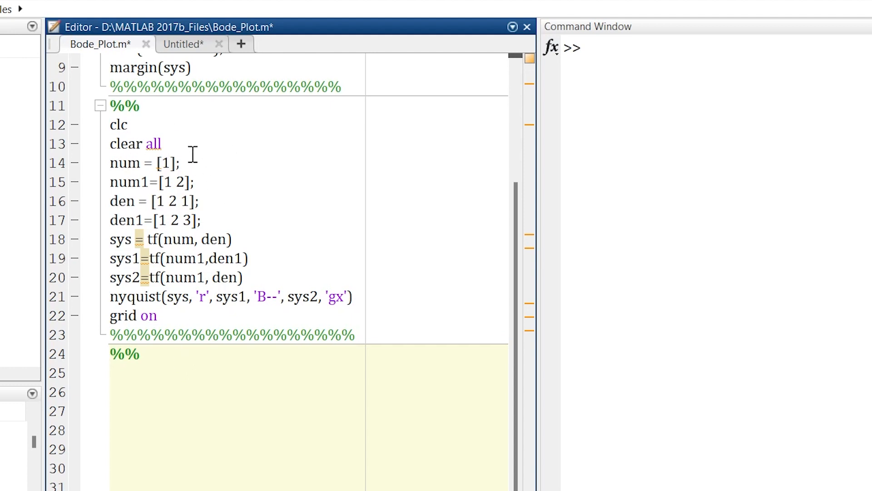
Copy clc, clear all, num = [1], den = [1 2 1] lines and add sys = tf(num, den).
{"action": "left_click_drag", "start_coordinate": [109, 124], "coordinate": [179, 163]}
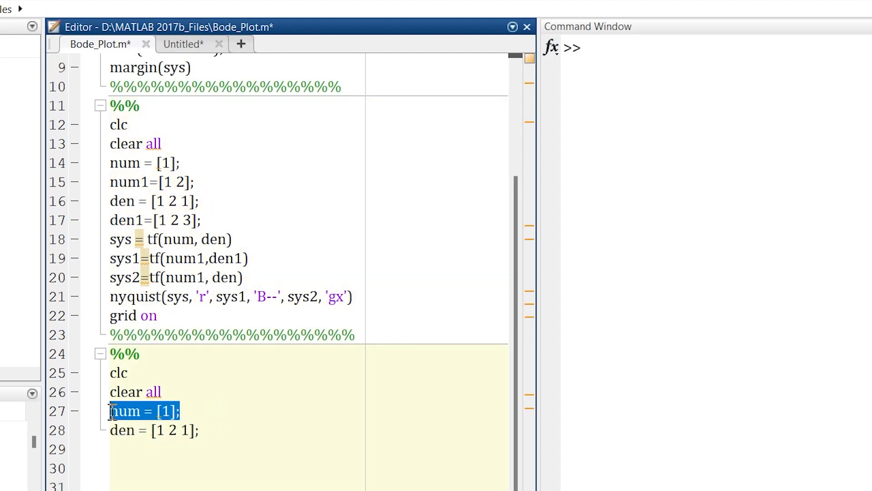
{"action": "left_click", "coordinate": [144, 429]}
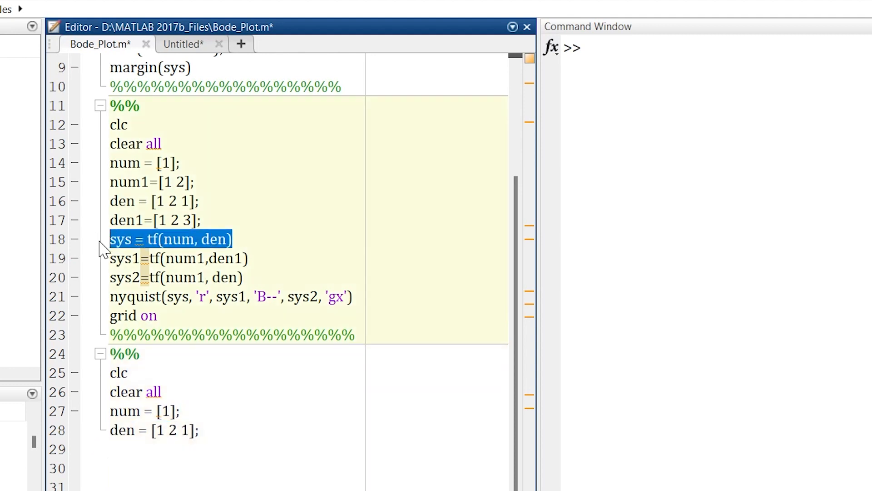
{"action": "left_click", "coordinate": [187, 456]}
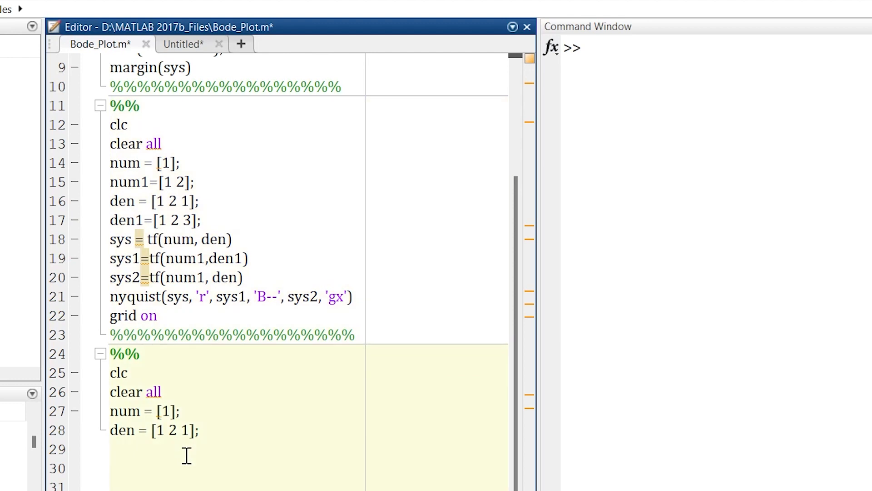
{"action": "type", "text": "sys = tf(num, den)"}
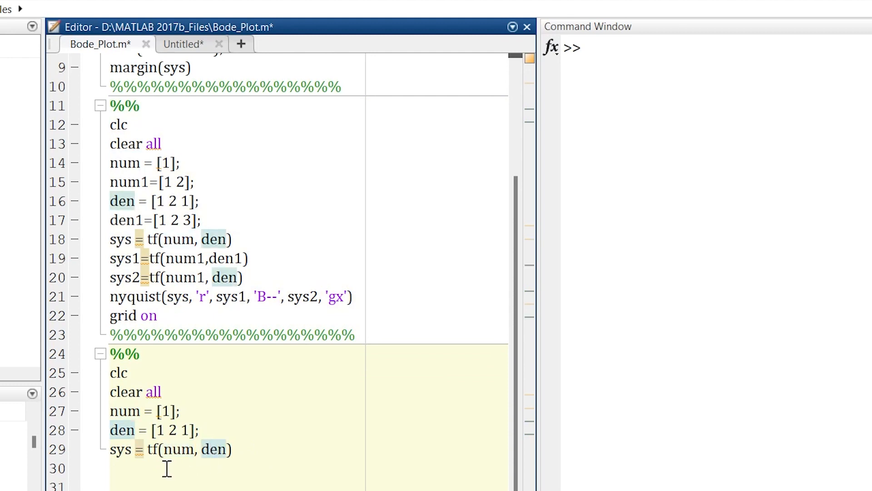
{"action": "mouse_move", "coordinate": [155, 450]}
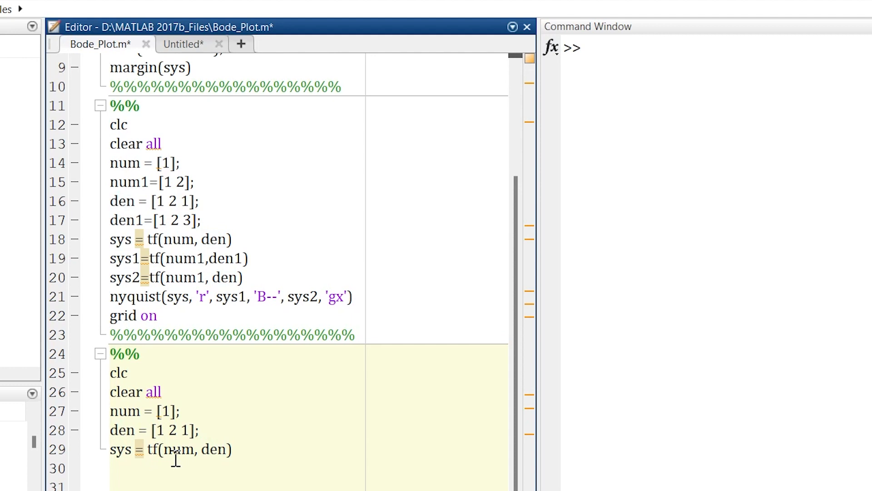
{"action": "double_click", "coordinate": [179, 449]}
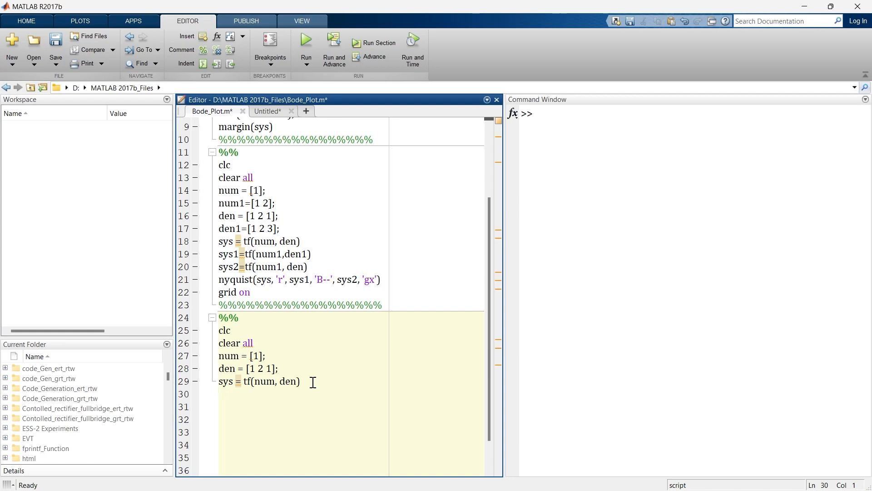
{"action": "key", "text": "enter"}
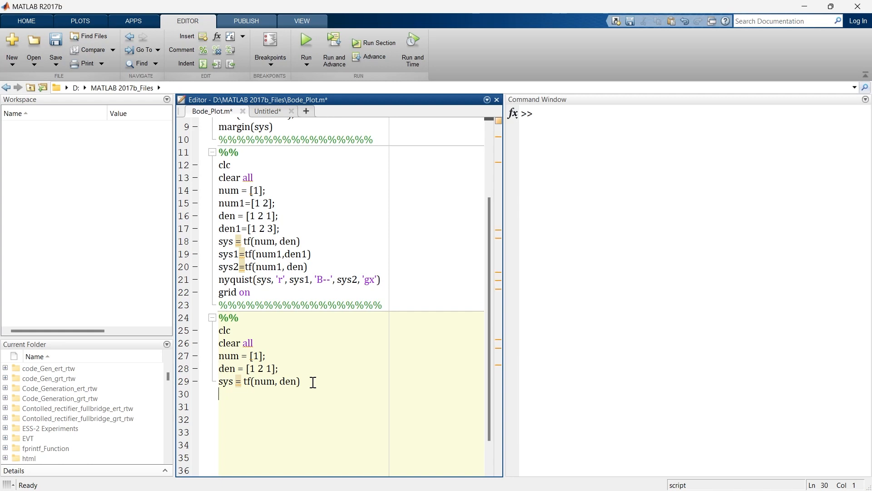
Add a nichols(sys) line on line 30 to close the section.
{"action": "type", "text": "nichols"}
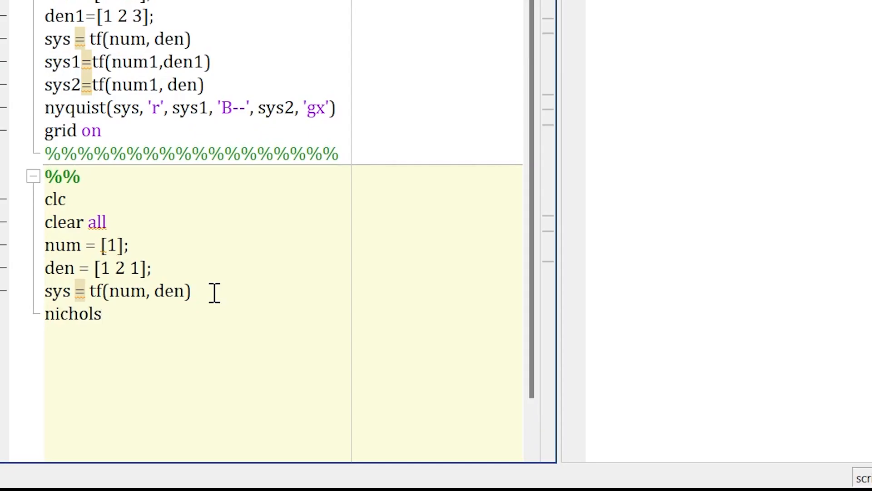
{"action": "type", "text": "("}
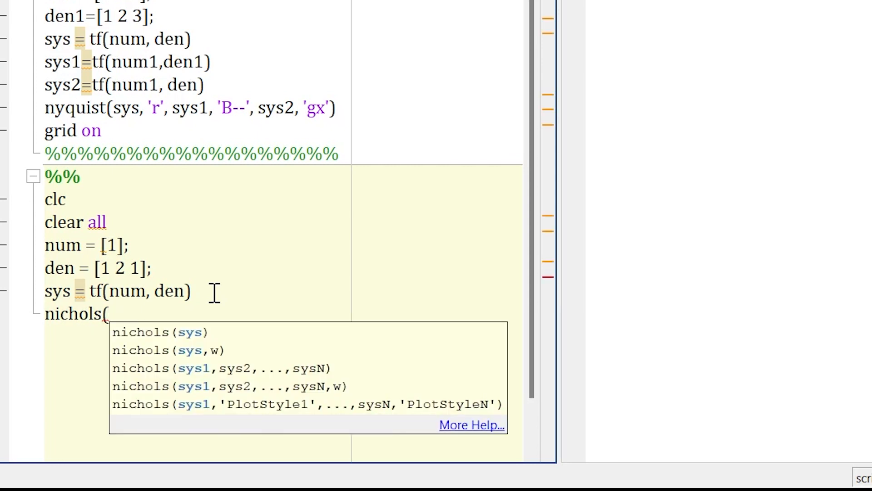
{"action": "type", "text": "sys"}
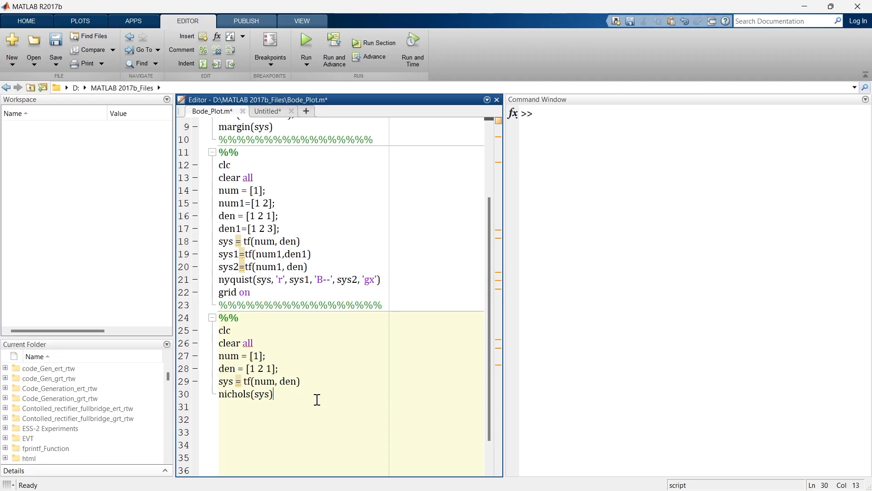
{"action": "left_click", "coordinate": [378, 42]}
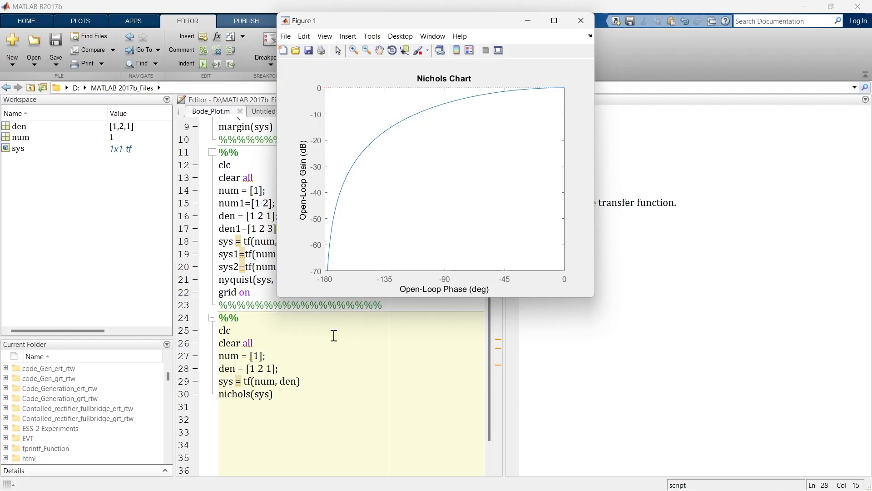
{"action": "mouse_move", "coordinate": [441, 296]}
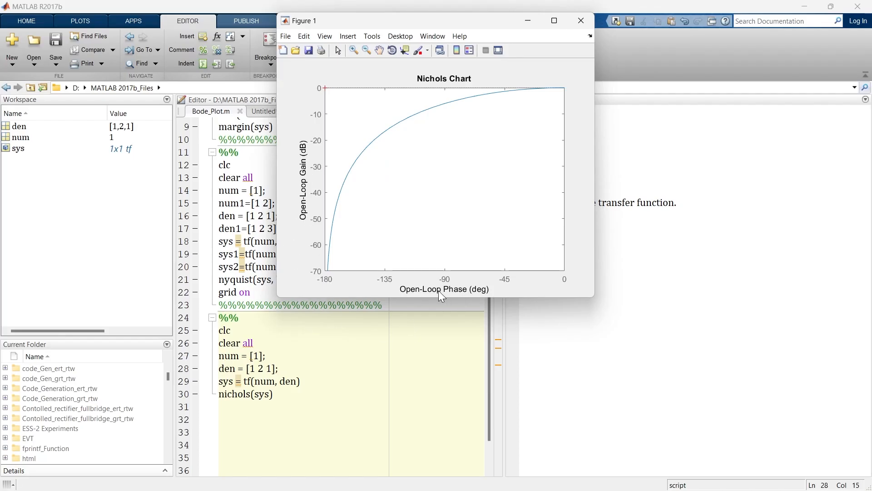
{"action": "mouse_move", "coordinate": [498, 250]}
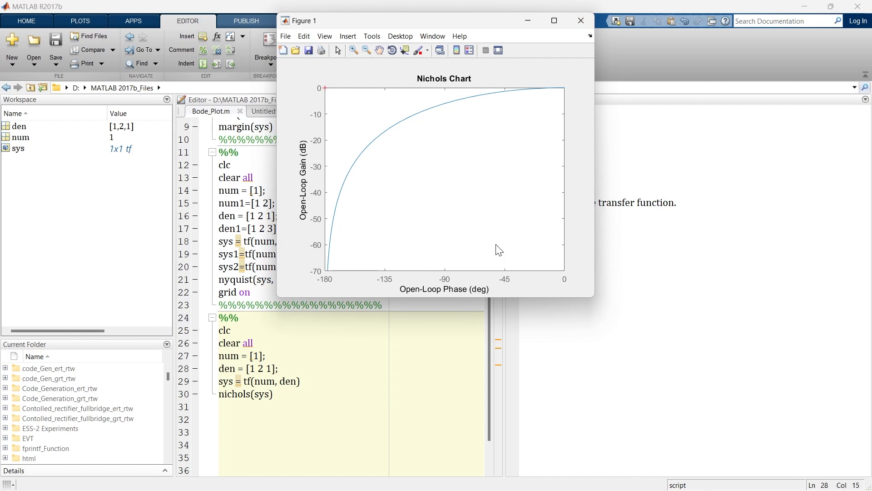
{"action": "mouse_move", "coordinate": [348, 210]}
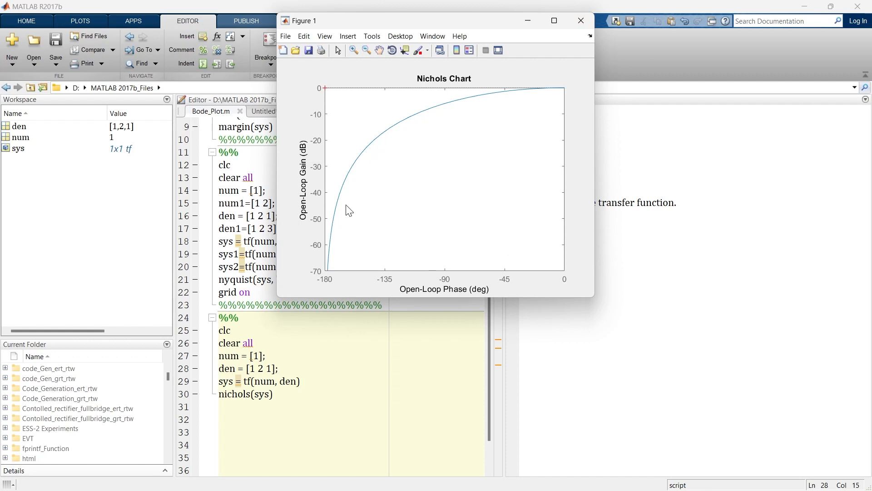
{"action": "mouse_move", "coordinate": [581, 20]}
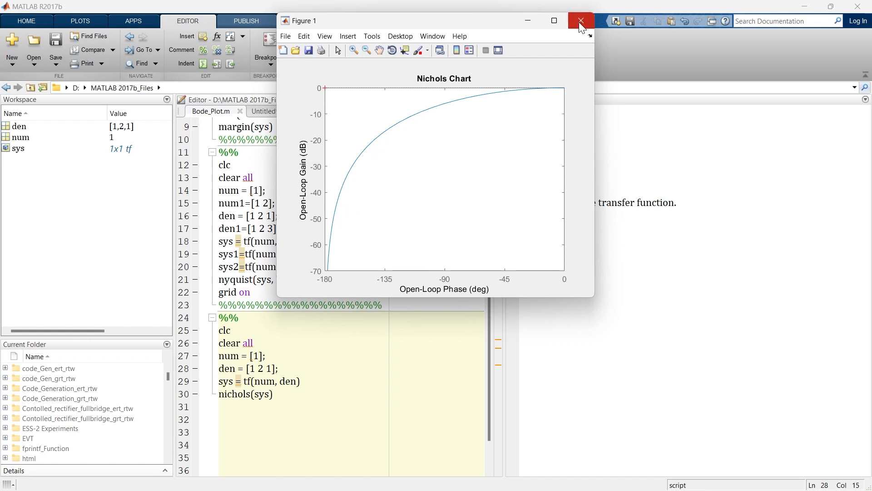
Close the Figure 1 Nichols chart window after inspecting it.
{"action": "left_click", "coordinate": [581, 20]}
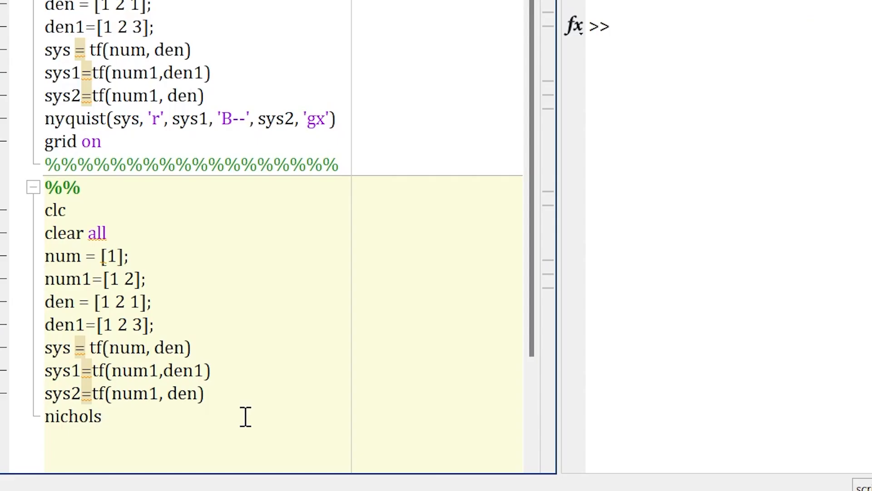
Complete line 34 as nichols(sys, sys1,sys2).
{"action": "type", "text": "(sys"}
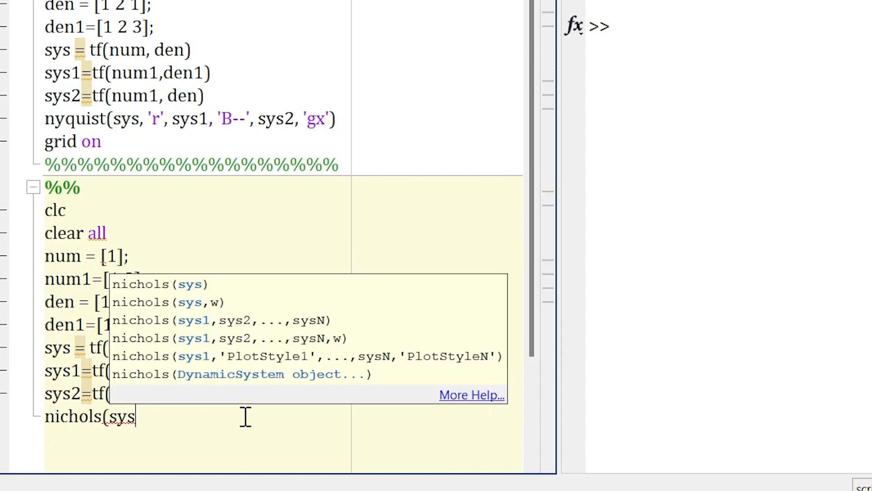
{"action": "type", "text": ", s"}
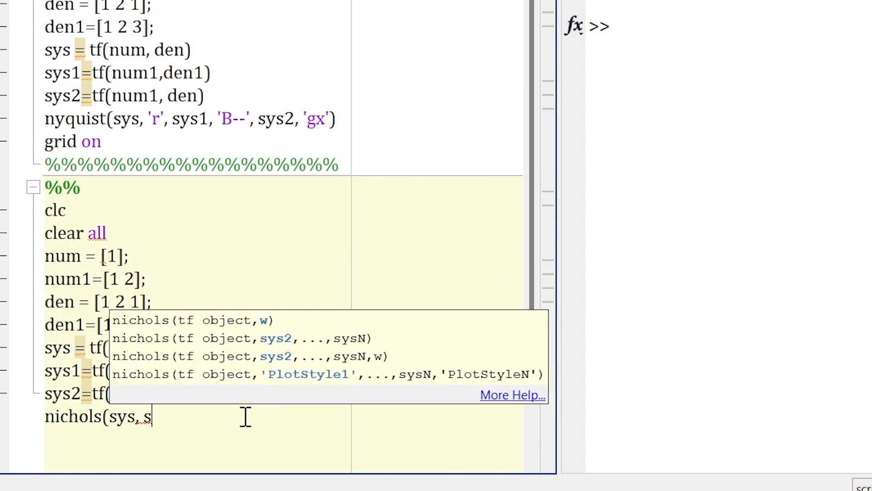
{"action": "type", "text": "ys1,"}
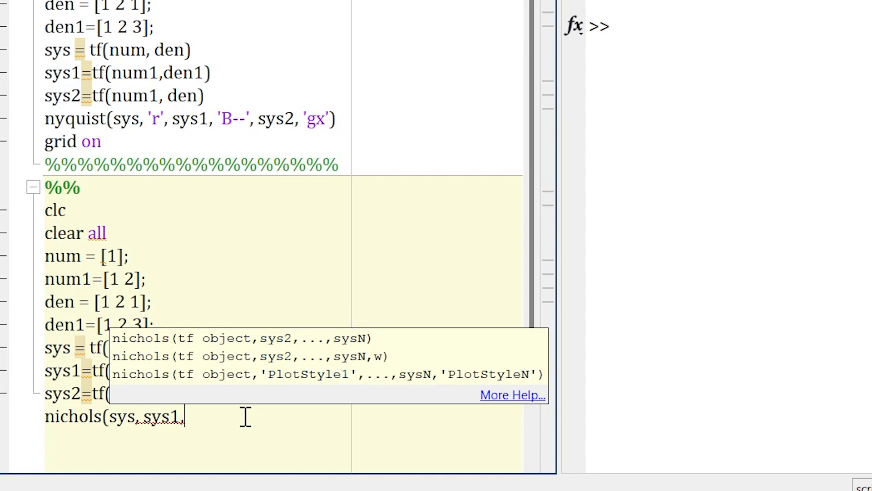
{"action": "type", "text": "sys2"}
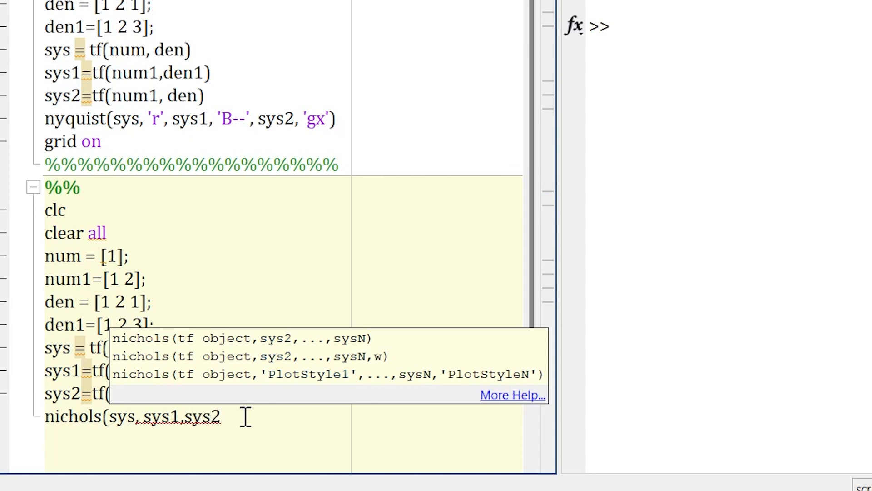
{"action": "type", "text": ")"}
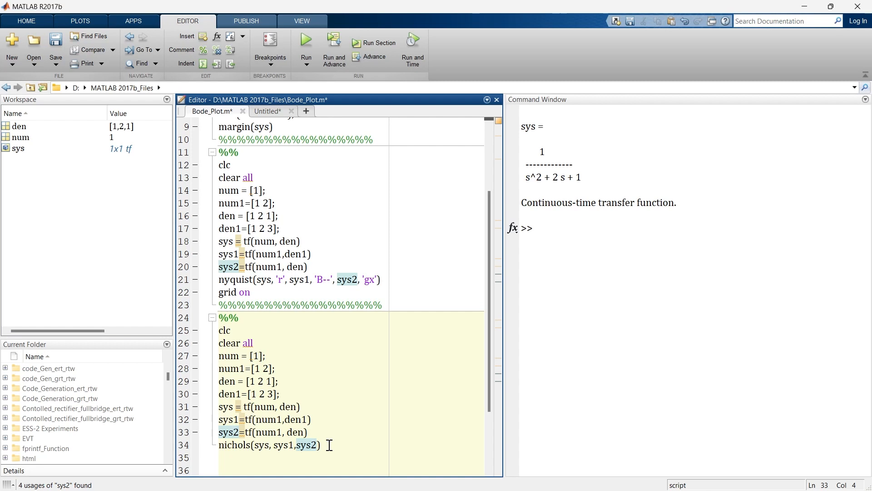
Run the Nichols section to chart all three systems, then close the figure.
{"action": "left_click", "coordinate": [321, 444]}
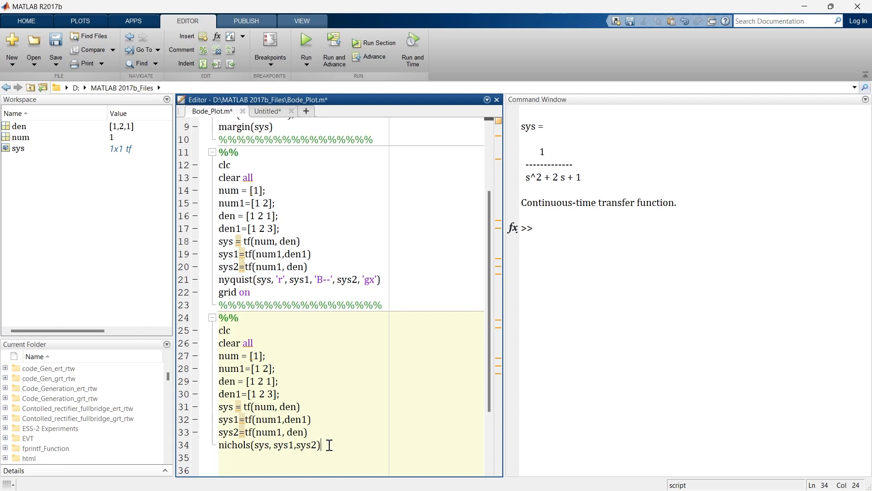
{"action": "left_click", "coordinate": [305, 38]}
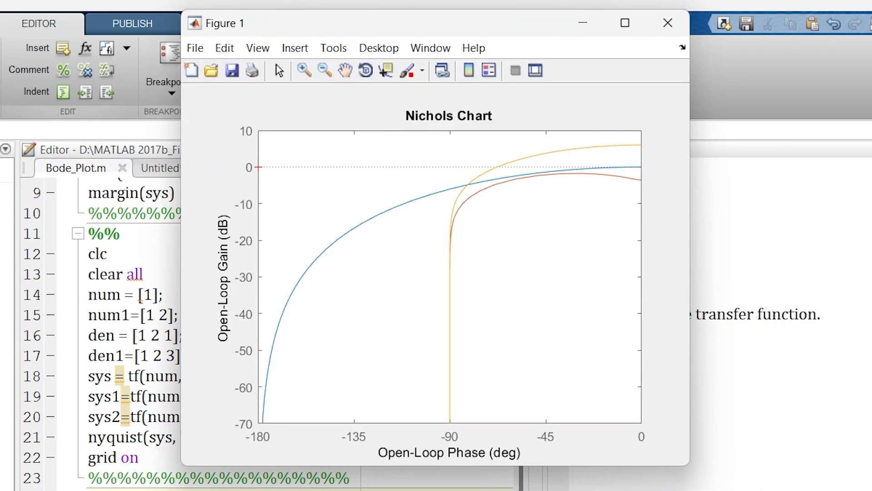
{"action": "mouse_move", "coordinate": [493, 215]}
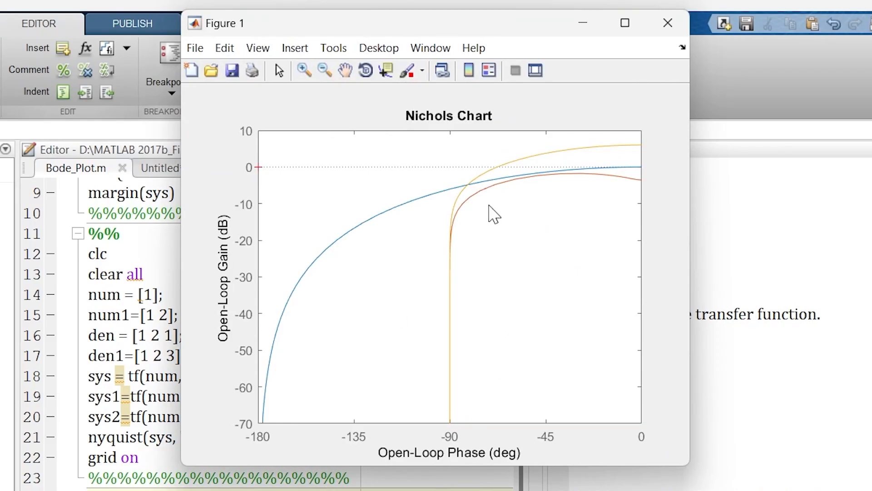
{"action": "mouse_move", "coordinate": [478, 203]}
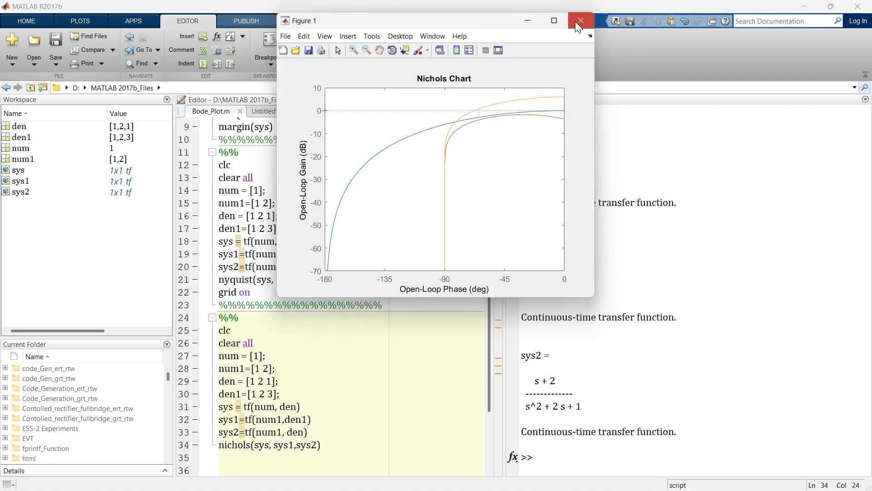
{"action": "left_click", "coordinate": [581, 21]}
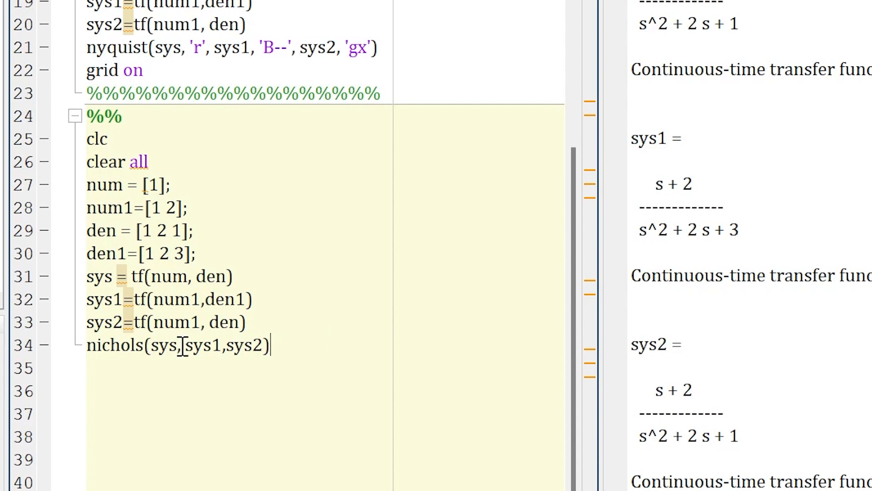
Give sys 'B--', sys1 'r>' and sys2 'Y' line styles in the nichols call.
{"action": "type", "text": "'B"}
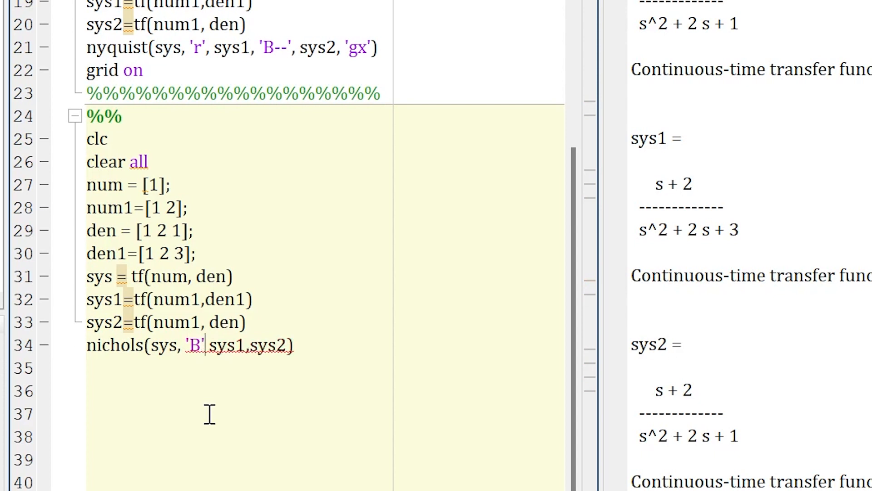
{"action": "type", "text": ","}
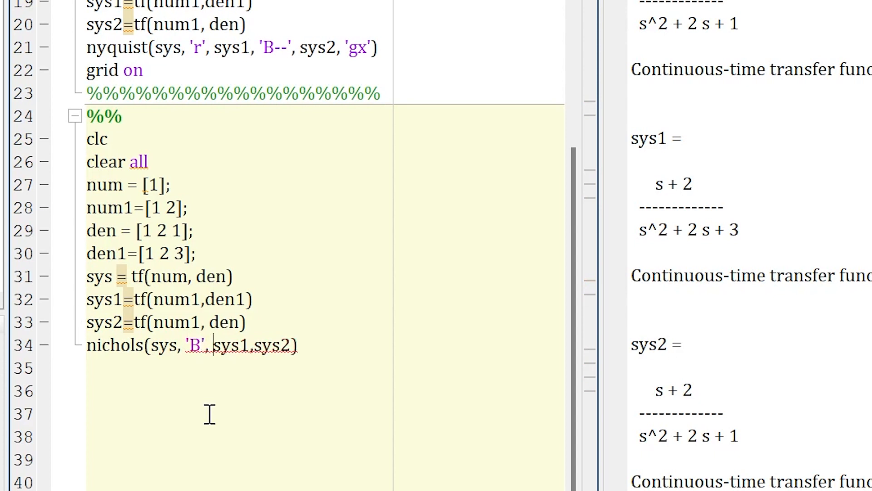
{"action": "double_click", "coordinate": [231, 345]}
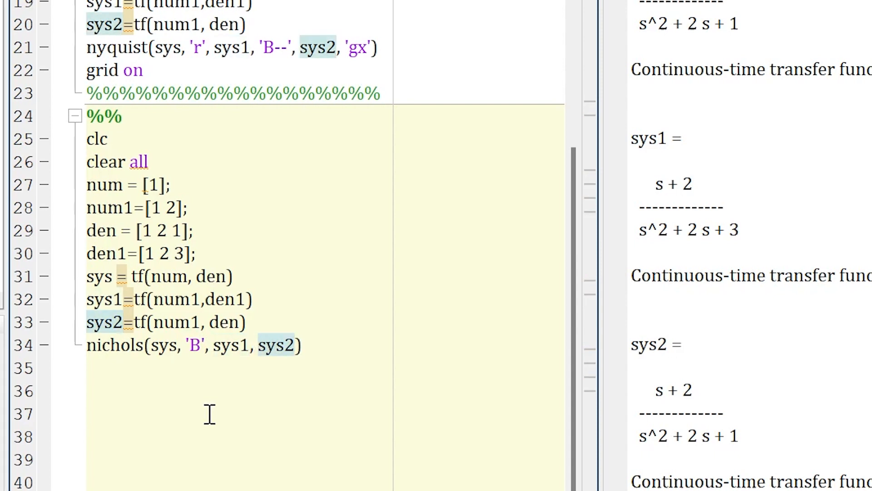
{"action": "type", "text": "'r'"}
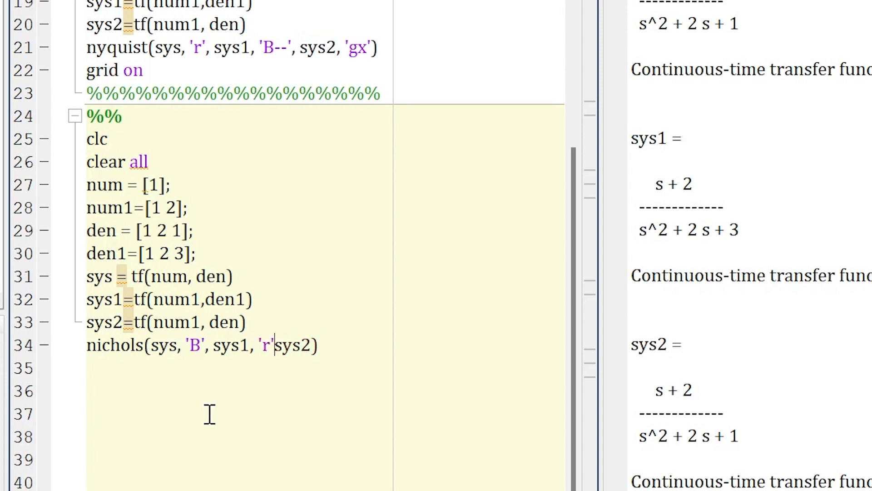
{"action": "type", "text": ","}
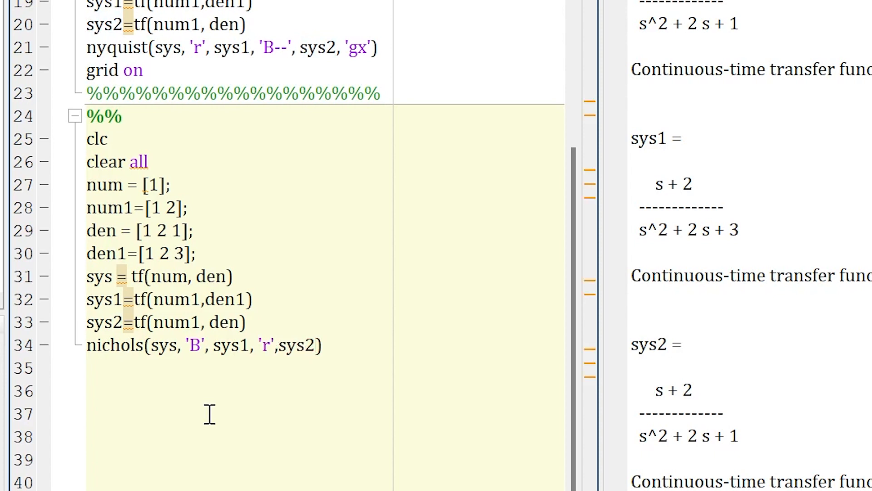
{"action": "double_click", "coordinate": [296, 345]}
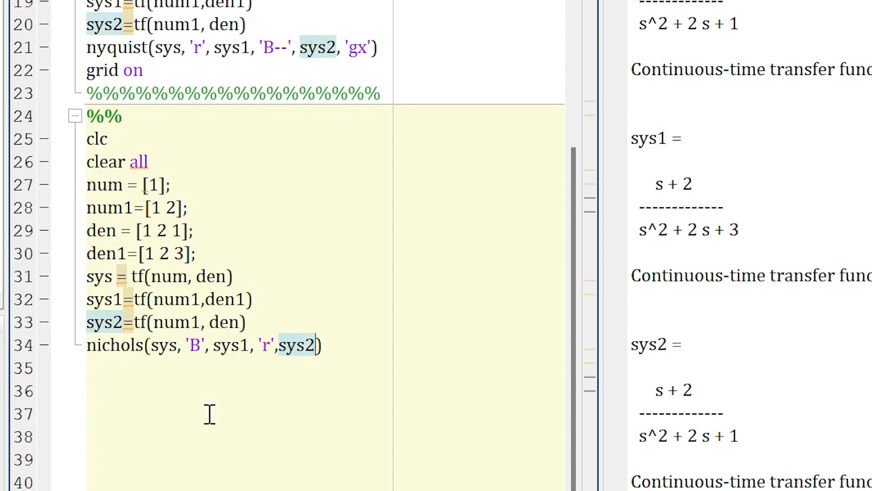
{"action": "type", "text": ","}
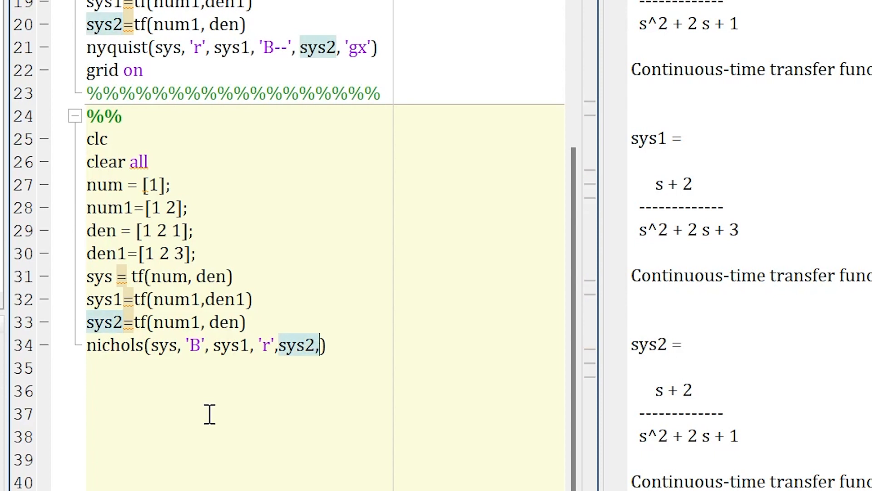
{"action": "type", "text": "'"}
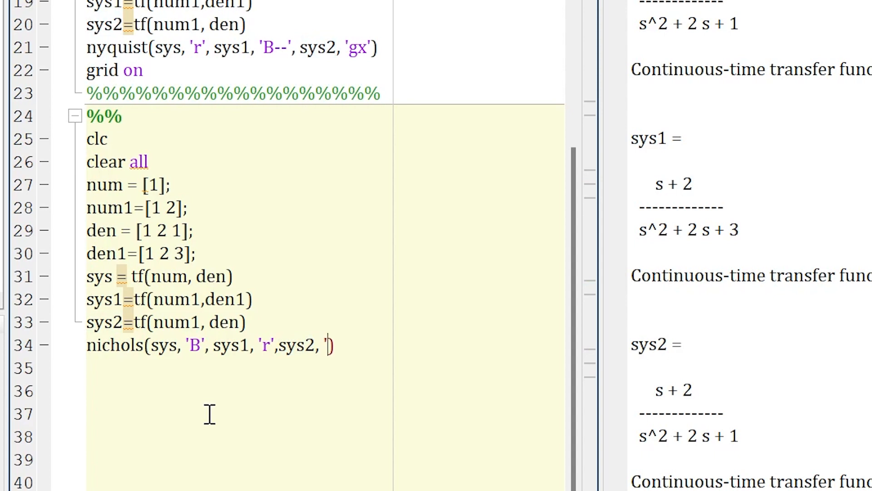
{"action": "type", "text": "Y"}
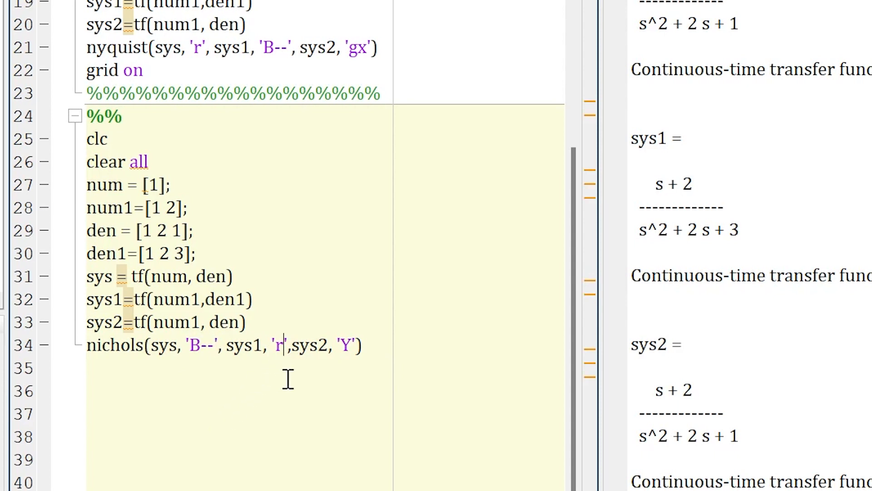
{"action": "type", "text": ">"}
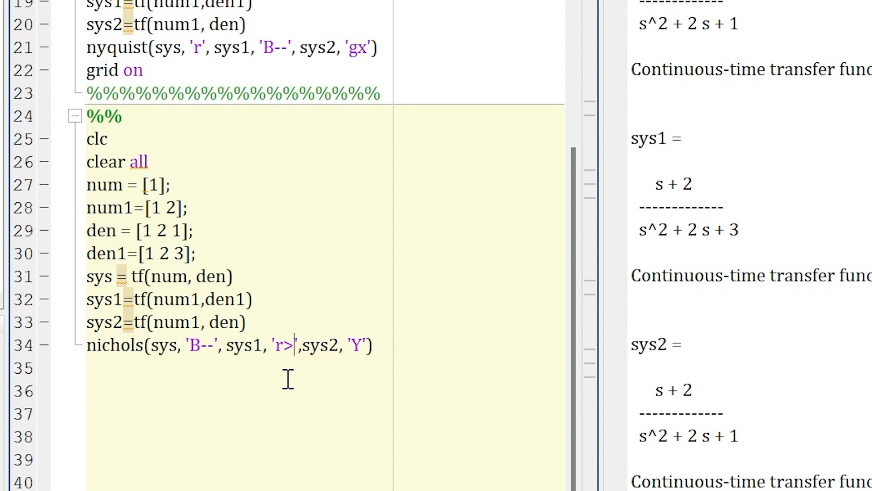